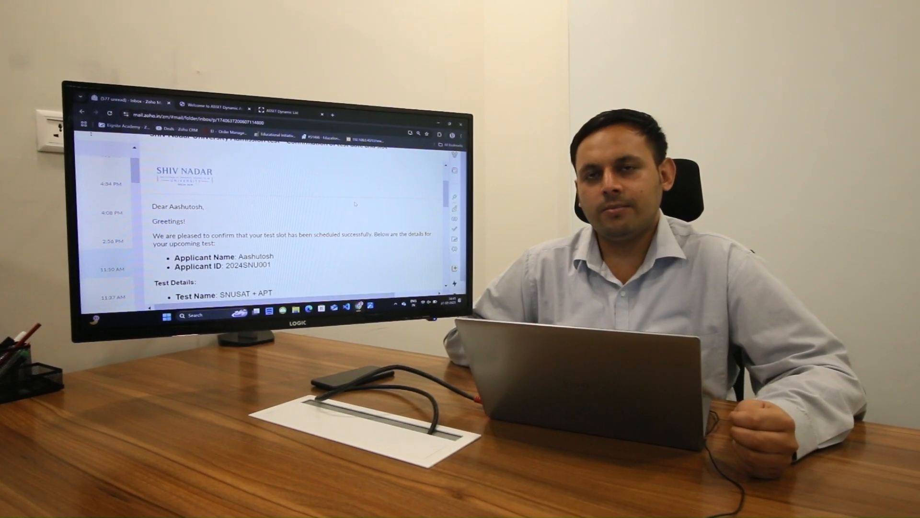
Extract all contents of the snusat_config_instructions zip in Downloads into its own folder.
{"action": "scroll", "scroll_direction": "down", "scroll_amount": 3}
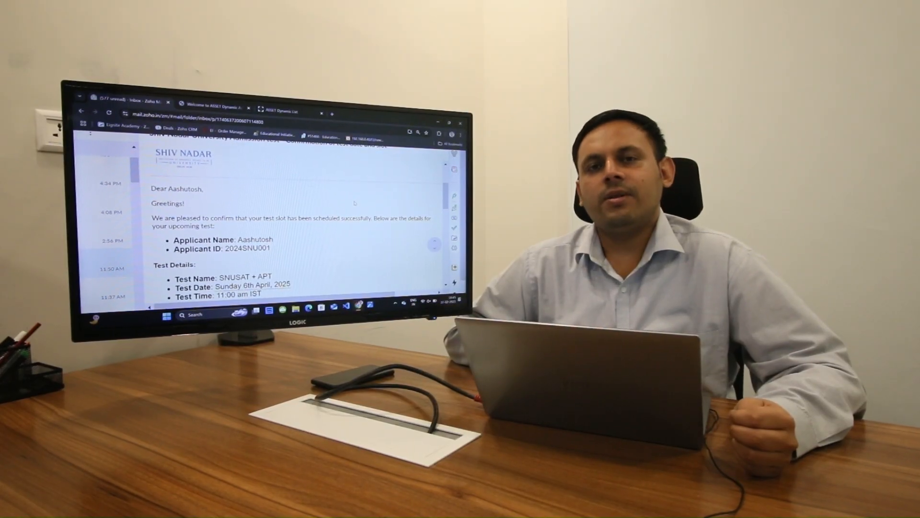
{"action": "scroll", "scroll_direction": "down", "scroll_amount": 3}
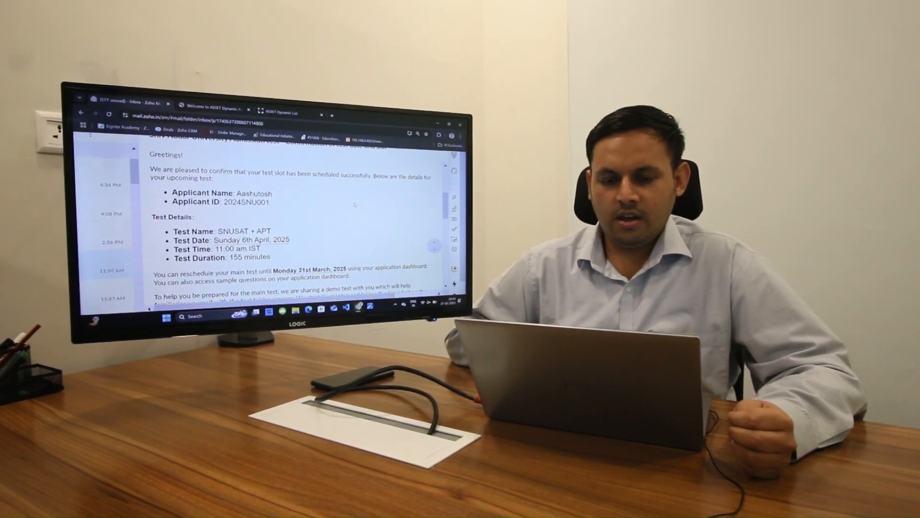
{"action": "scroll", "scroll_direction": "down", "scroll_amount": 3}
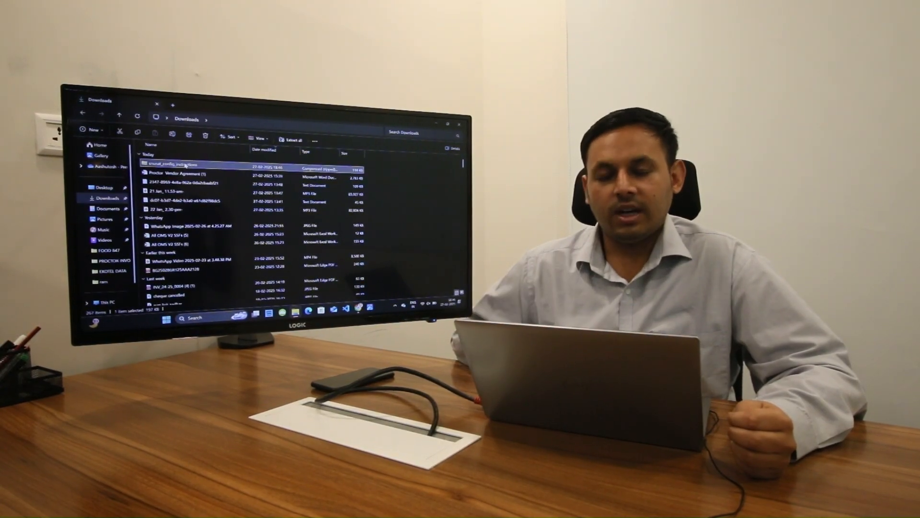
{"action": "right_click", "coordinate": [176, 164]}
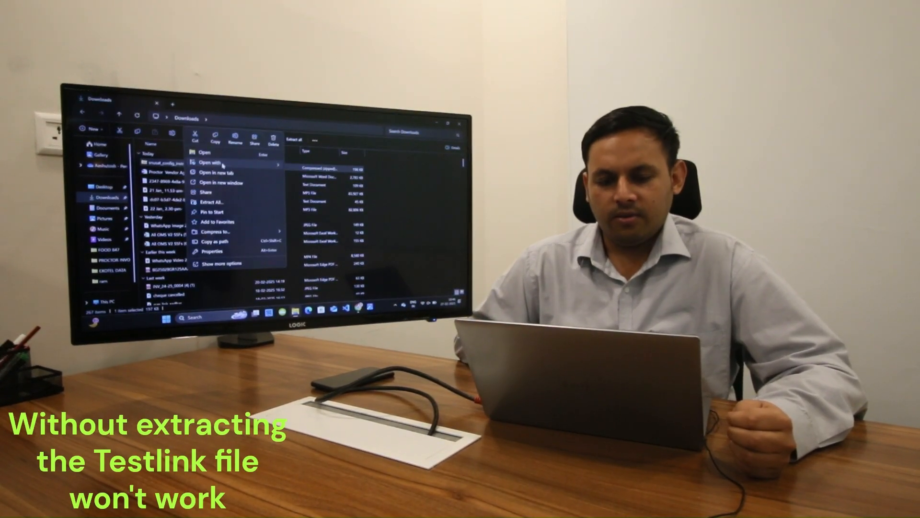
{"action": "mouse_move", "coordinate": [217, 200]}
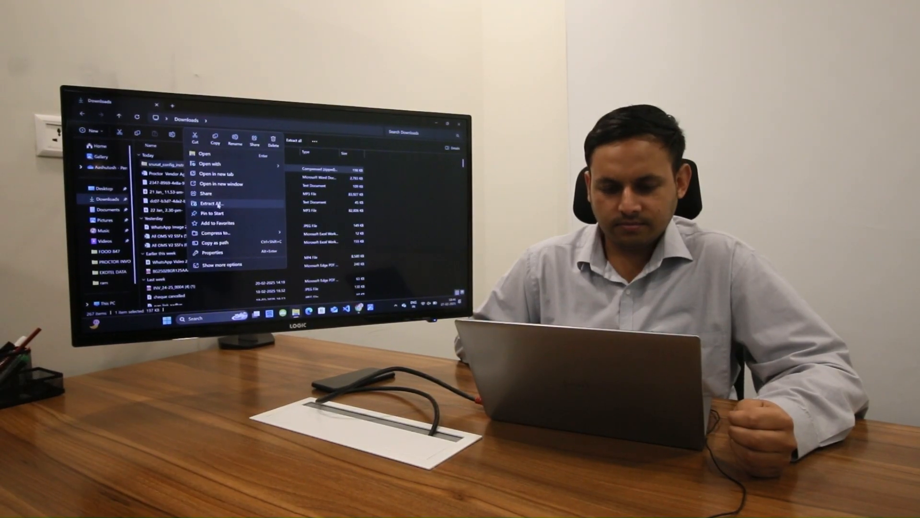
{"action": "left_click", "coordinate": [211, 203]}
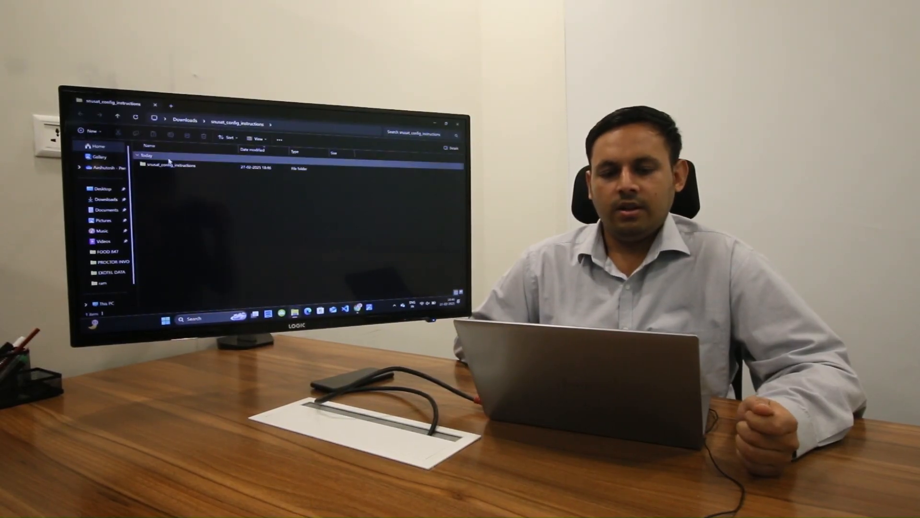
Enter the nested snusat_config_instructions folder holding the instructions PDF and SNUSAT_testlink file.
{"action": "left_click", "coordinate": [176, 167]}
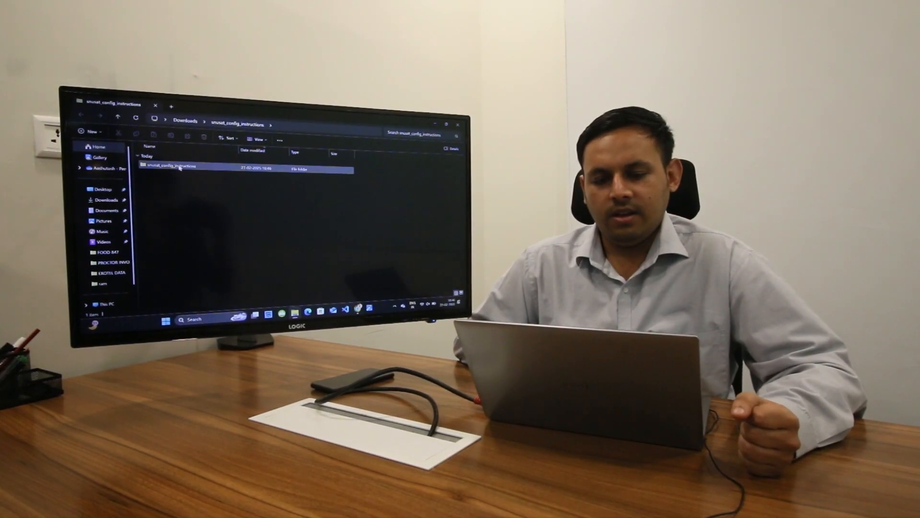
{"action": "left_click", "coordinate": [176, 166]}
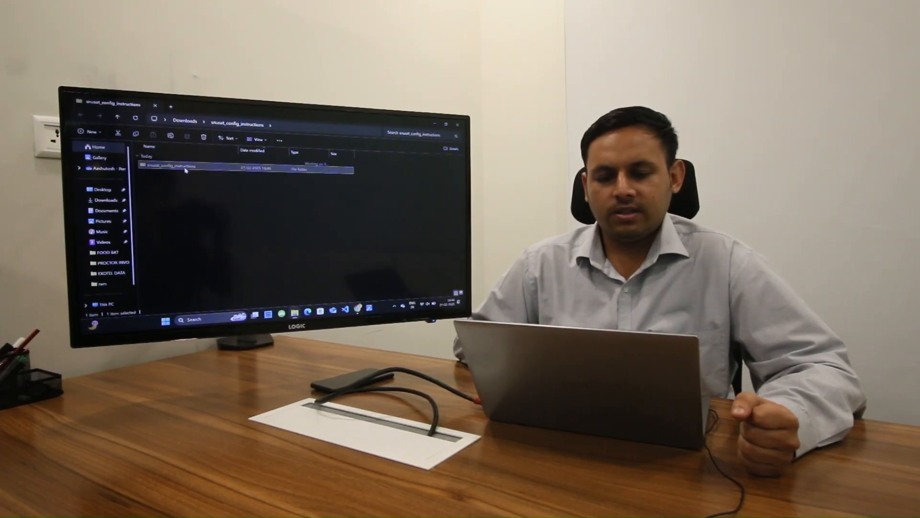
{"action": "double_click", "coordinate": [170, 167]}
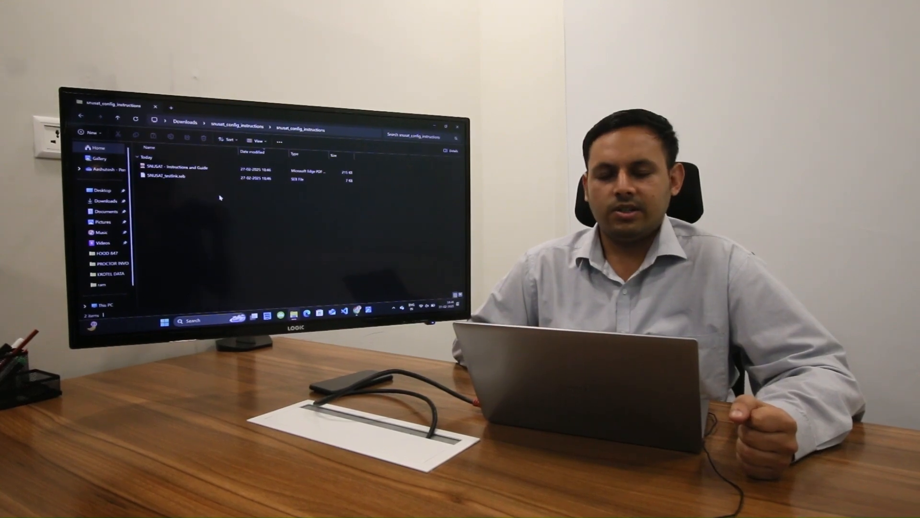
{"action": "left_click", "coordinate": [178, 171]}
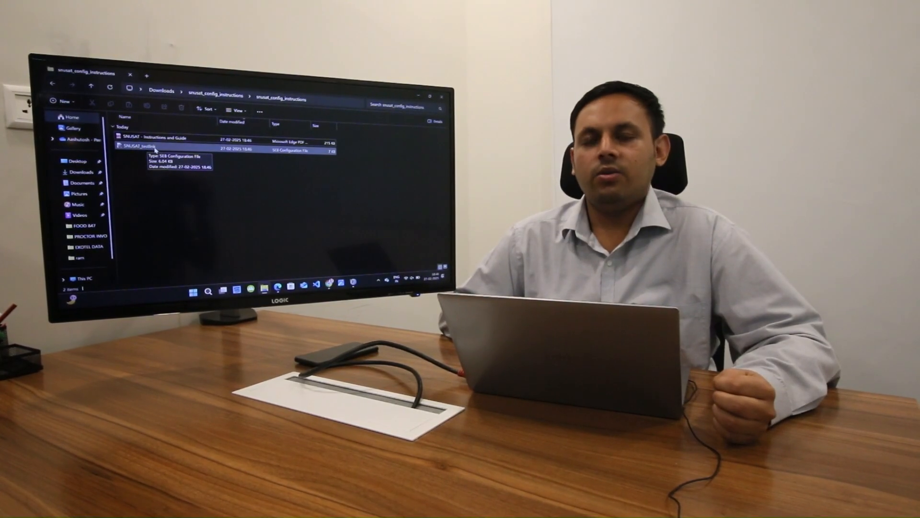
Launch the SNUSAT_testlink configuration file with Safe Exam Browser via its context menu.
{"action": "left_click", "coordinate": [147, 146]}
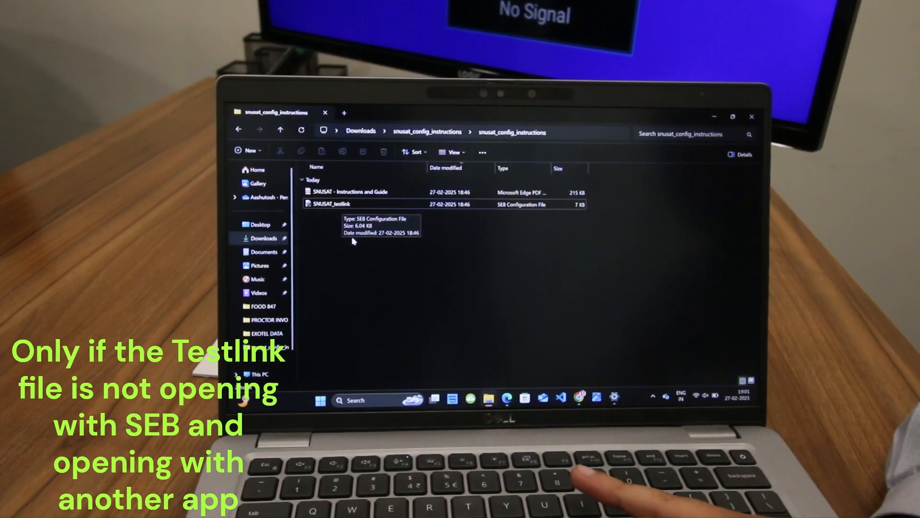
{"action": "left_click", "coordinate": [352, 204]}
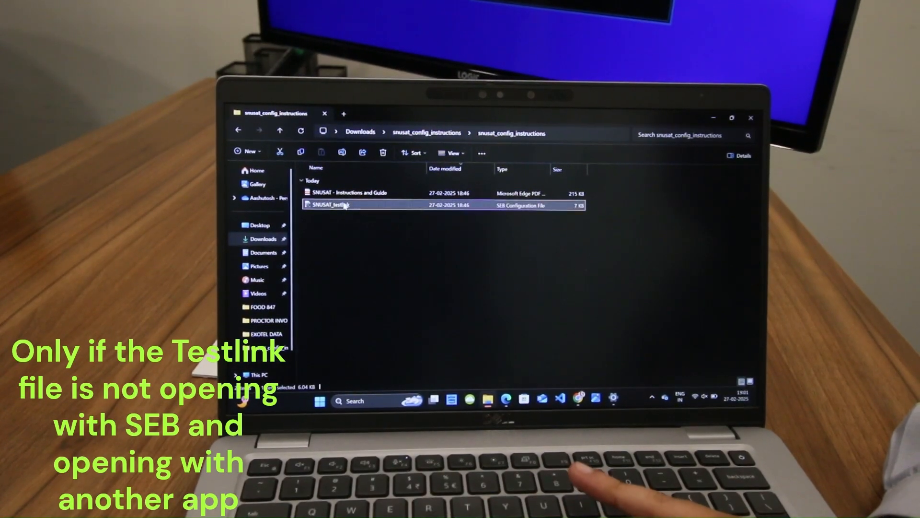
{"action": "right_click", "coordinate": [329, 204]}
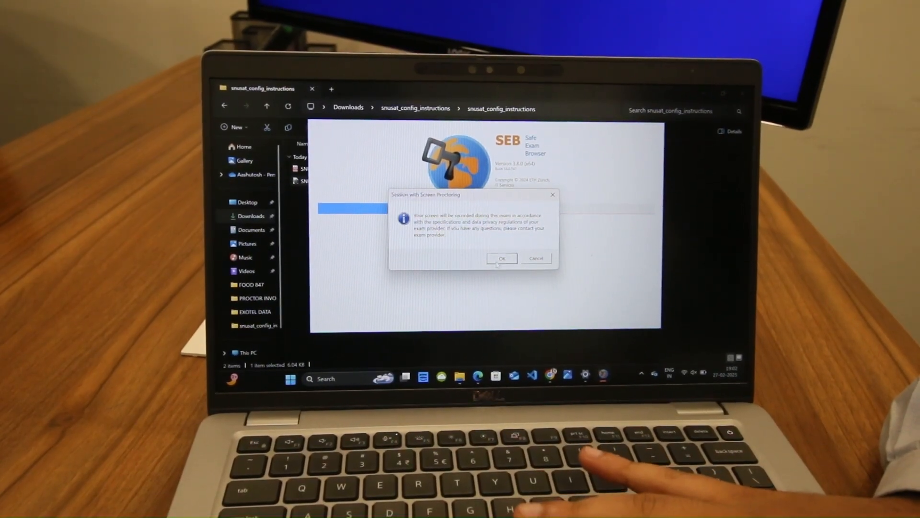
Confirm the Session with Screen Proctoring notice so the exam session begins loading.
{"action": "left_click", "coordinate": [502, 258]}
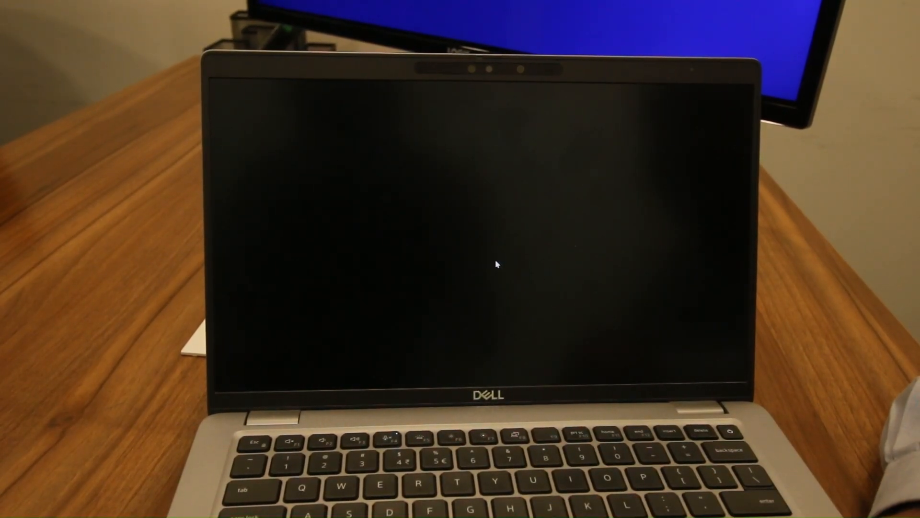